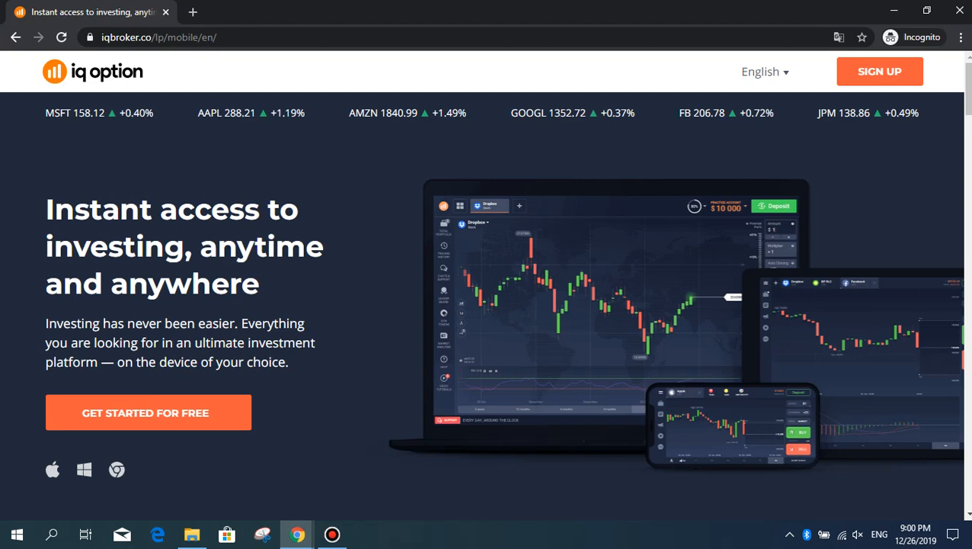
Scroll past the hero banner to the $10 000 demo account, minimum deposit and minimum investment highlights
scroll(down, 3)
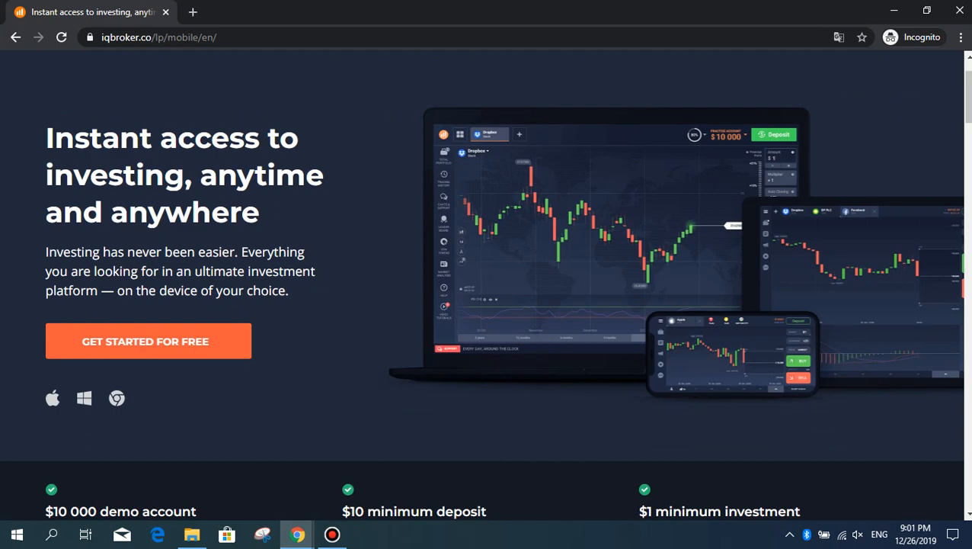
scroll(down, 3)
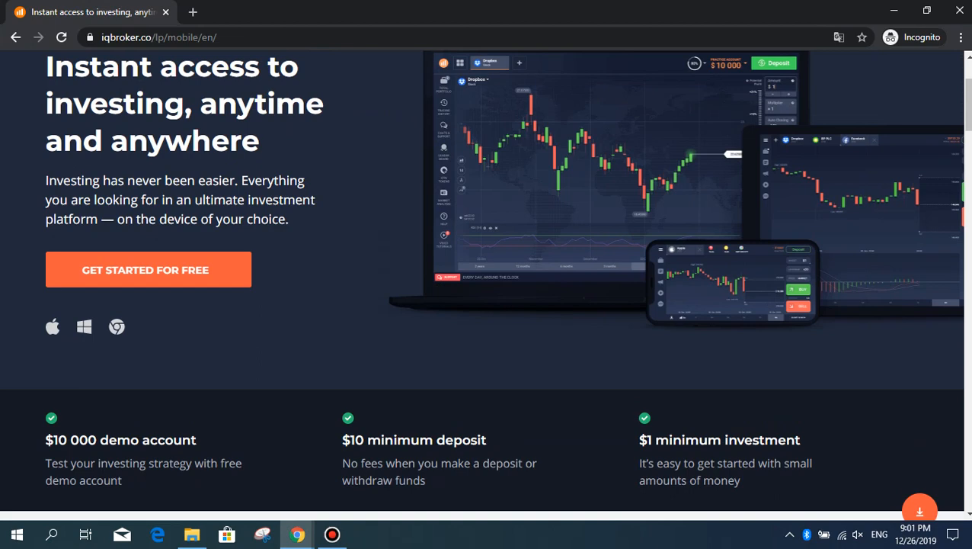
scroll(down, 3)
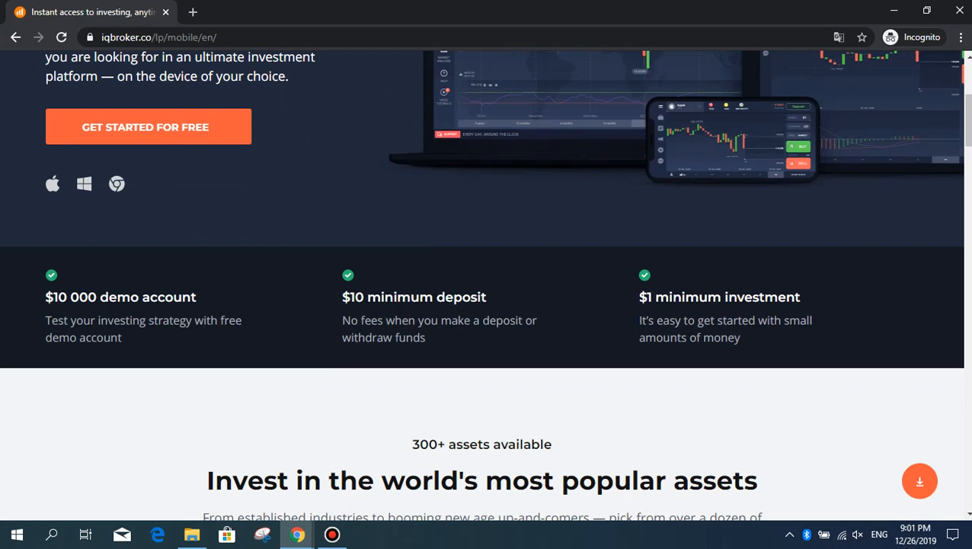
Scroll past the popular assets carousel to 'Why invest with IQ Option?' and the platform features
scroll(down, 3)
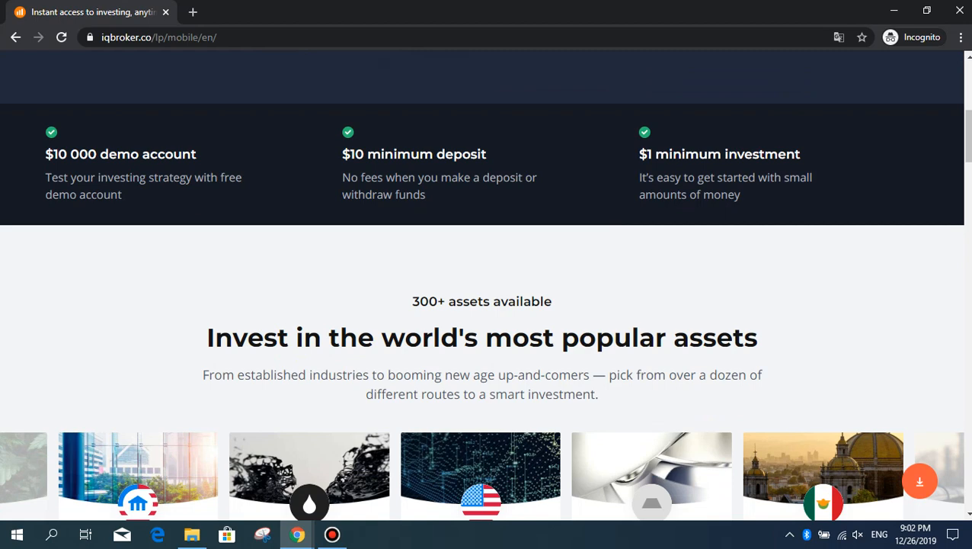
scroll(down, 3)
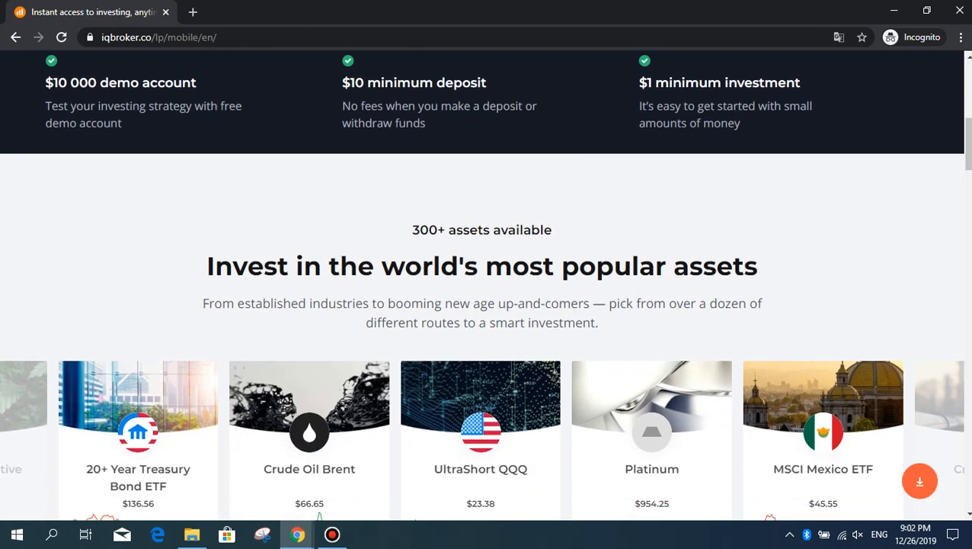
scroll(down, 3)
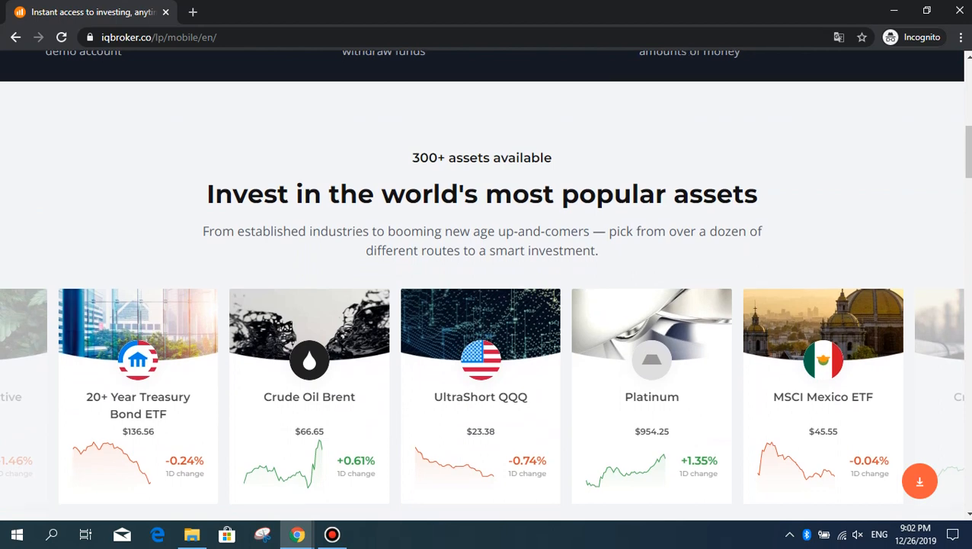
scroll(down, 3)
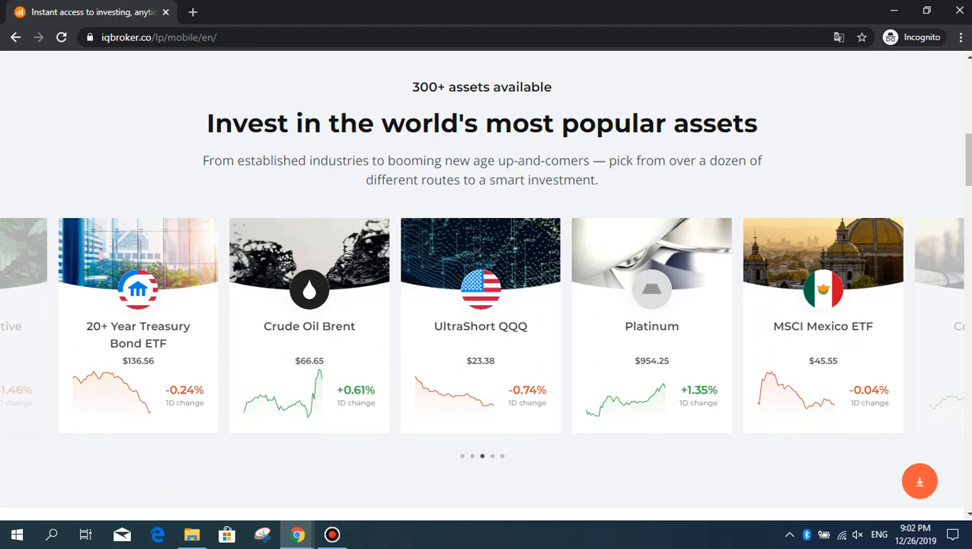
scroll(down, 3)
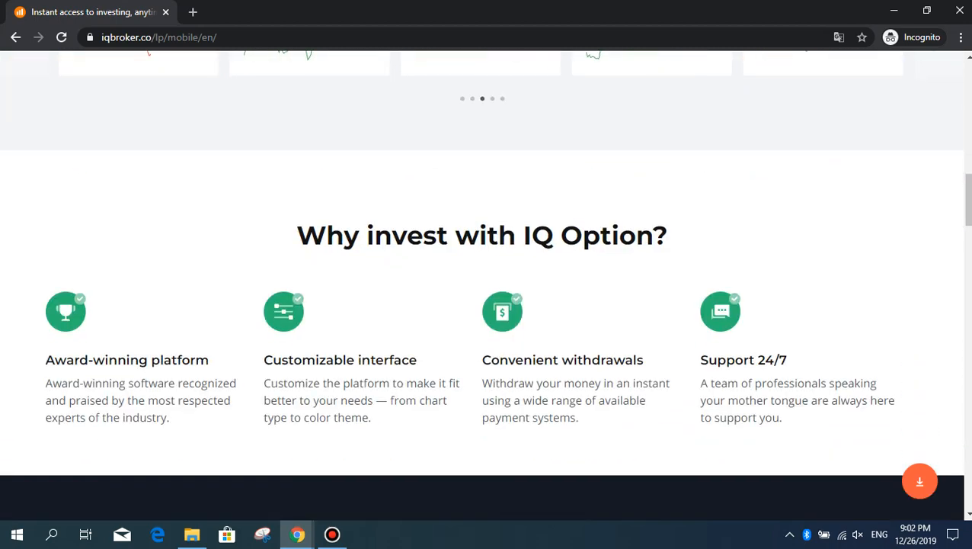
scroll(down, 3)
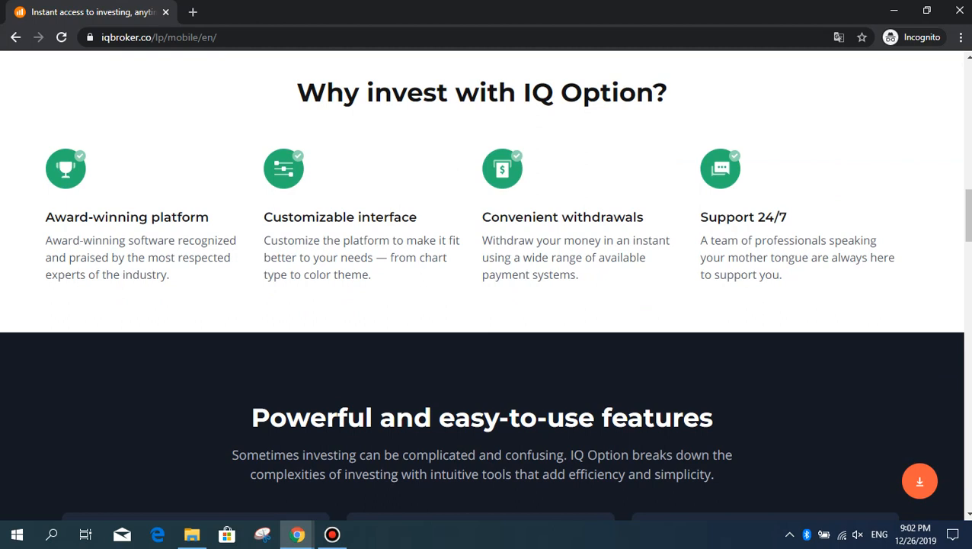
scroll(down, 3)
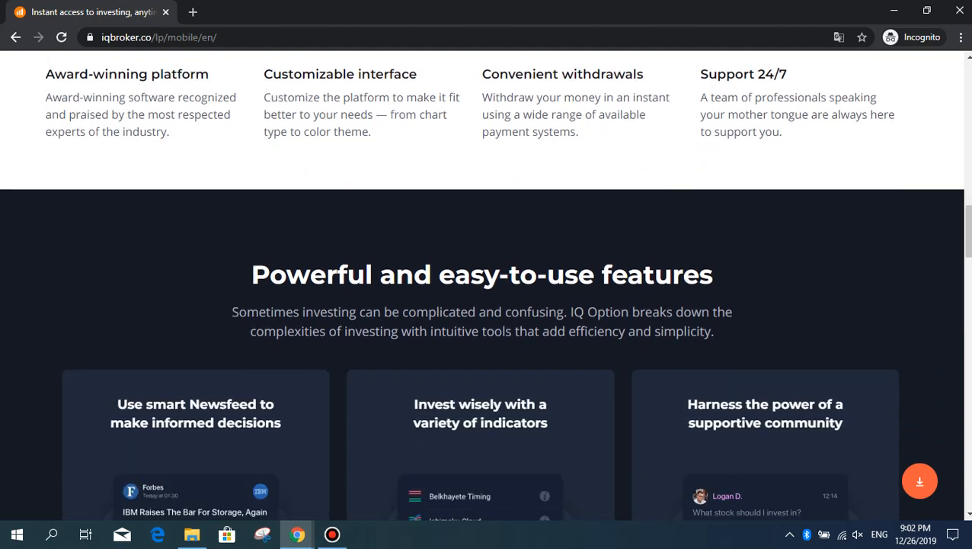
scroll(down, 3)
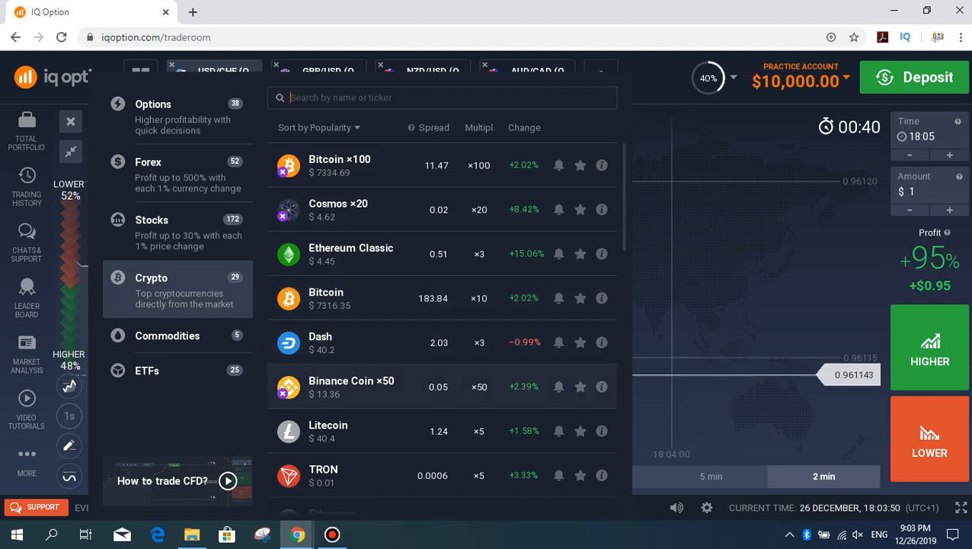
Scroll through the Crypto assets, then show the Commodities category (Gold, Crude Oil, Platinum, Silver)
scroll(down, 3)
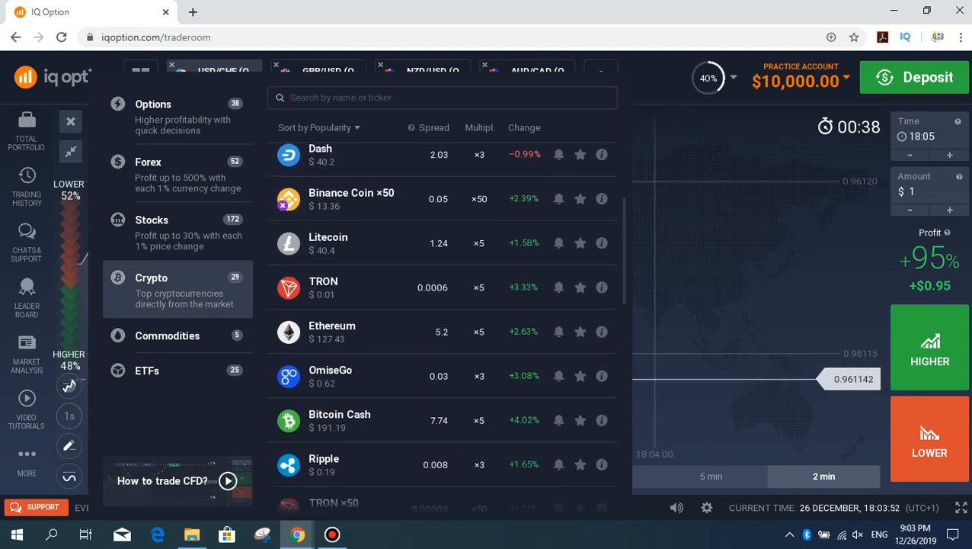
scroll(down, 3)
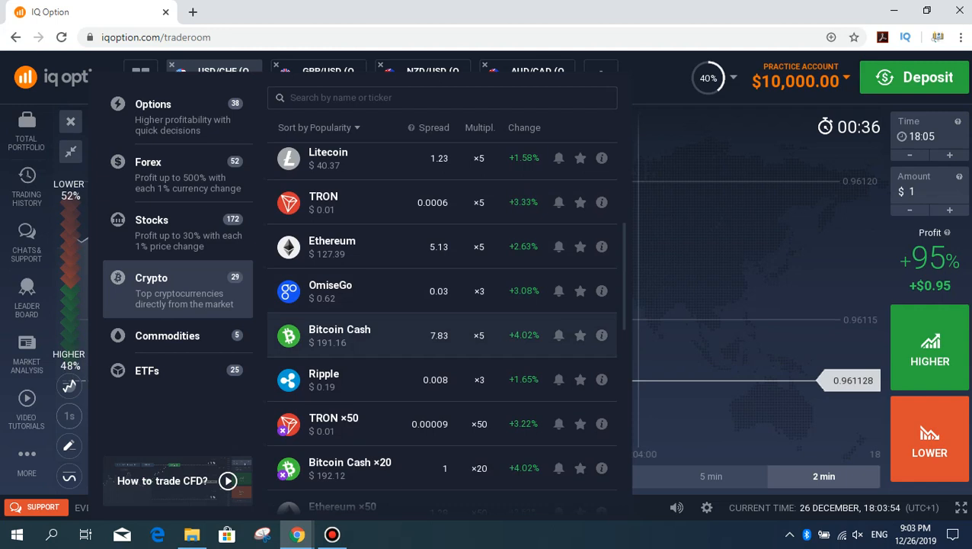
scroll(down, 3)
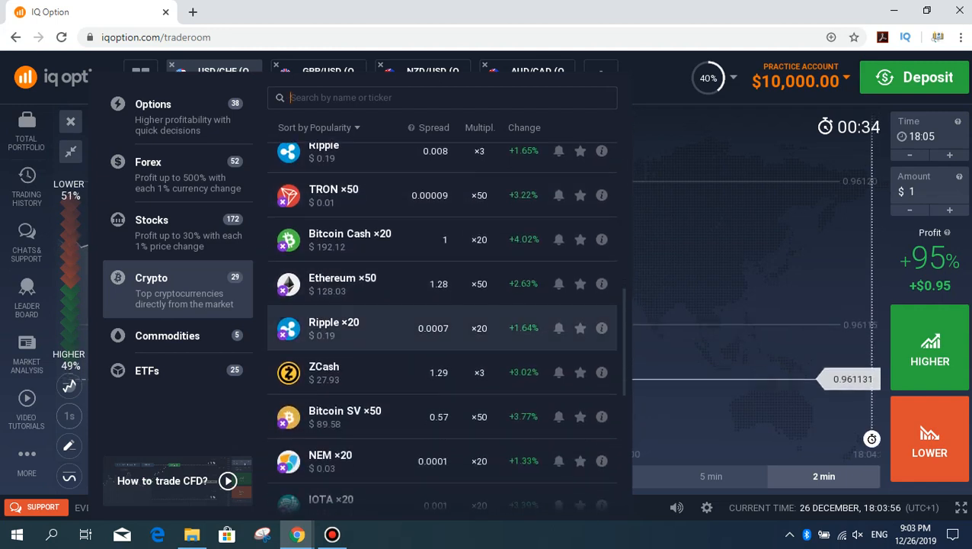
scroll(down, 3)
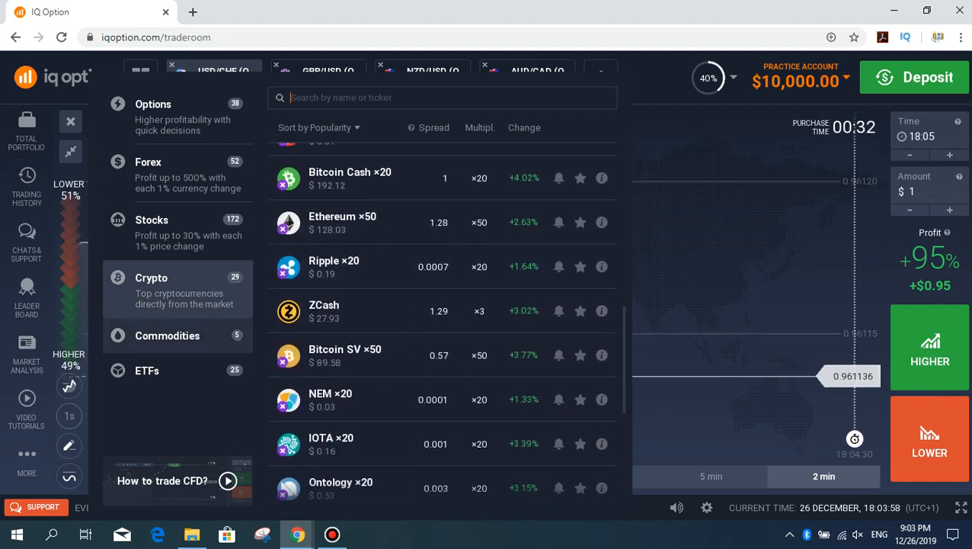
click(168, 336)
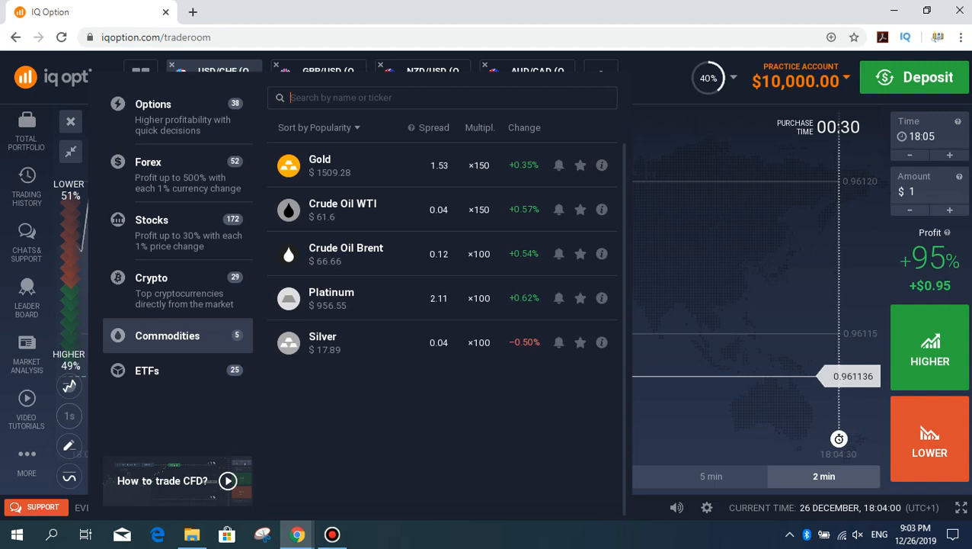
Show the ETFs category with Gold Miners, S&P 500 and China Large-Cap ETFs
click(601, 209)
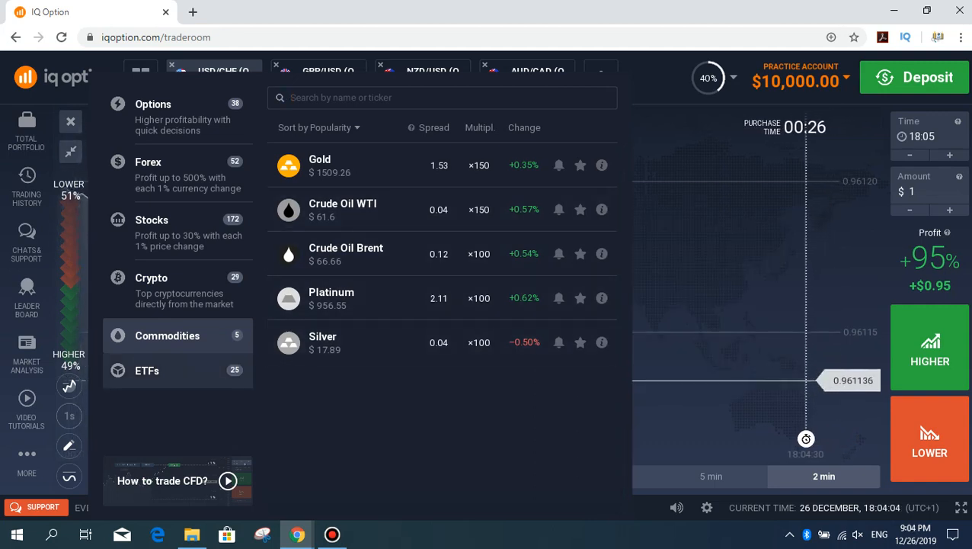
click(147, 370)
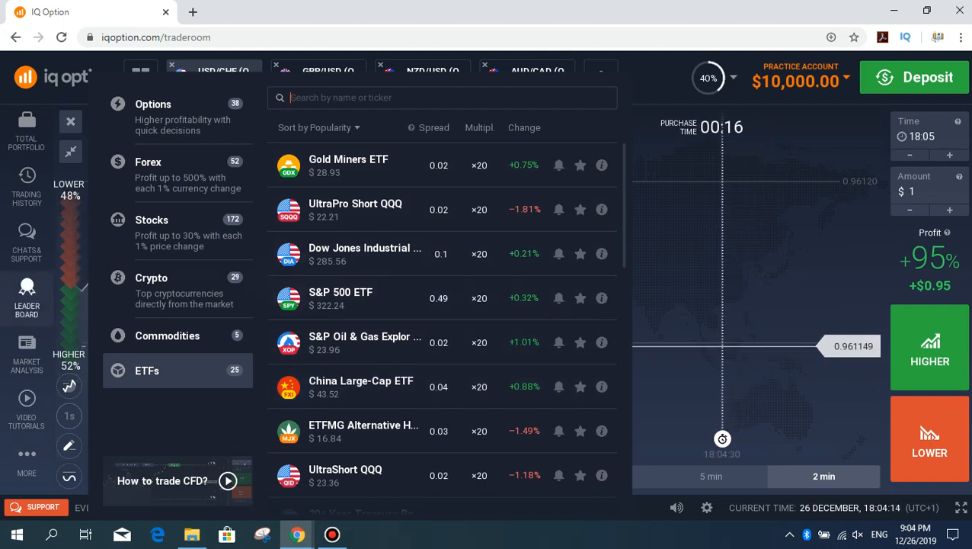
mouse_move(558, 209)
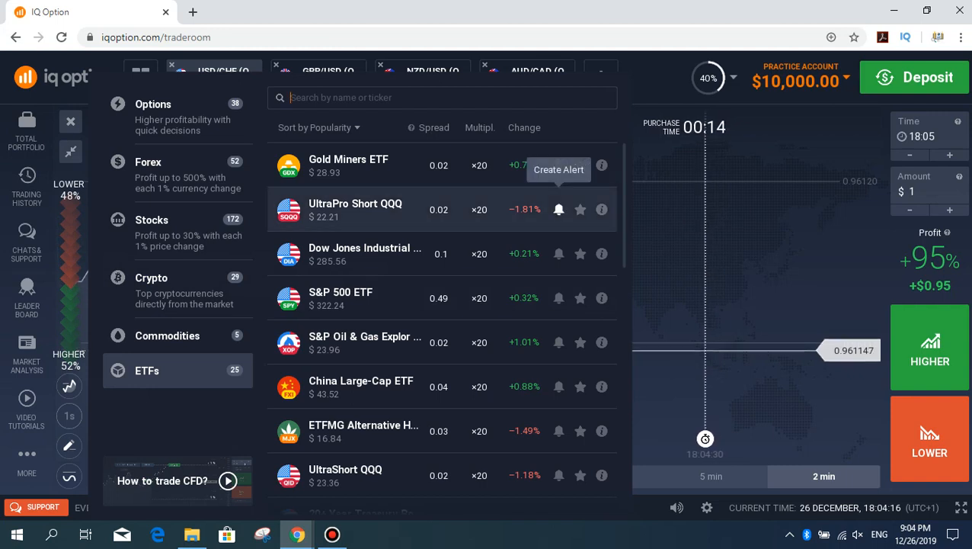